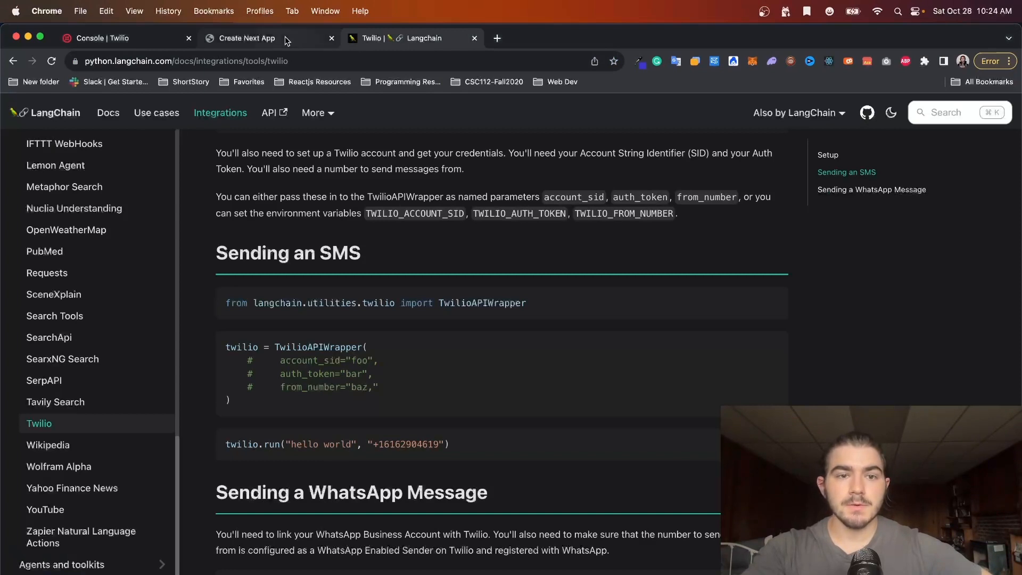
# Sign in to the Text Buddy app at localhost:3000 to view the connected number and saved ideas
pyautogui.click(247, 38)
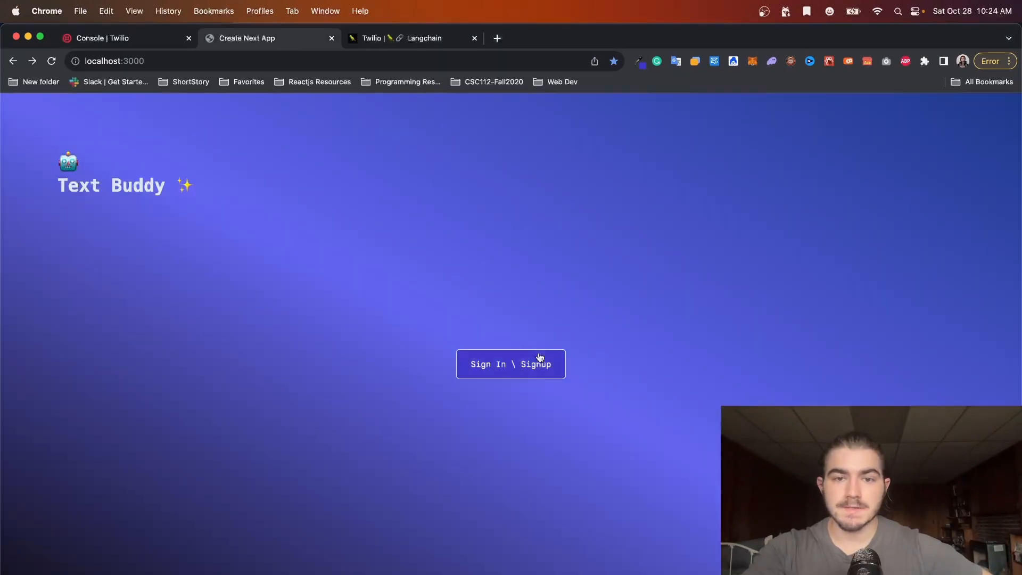
pyautogui.moveTo(598, 348)
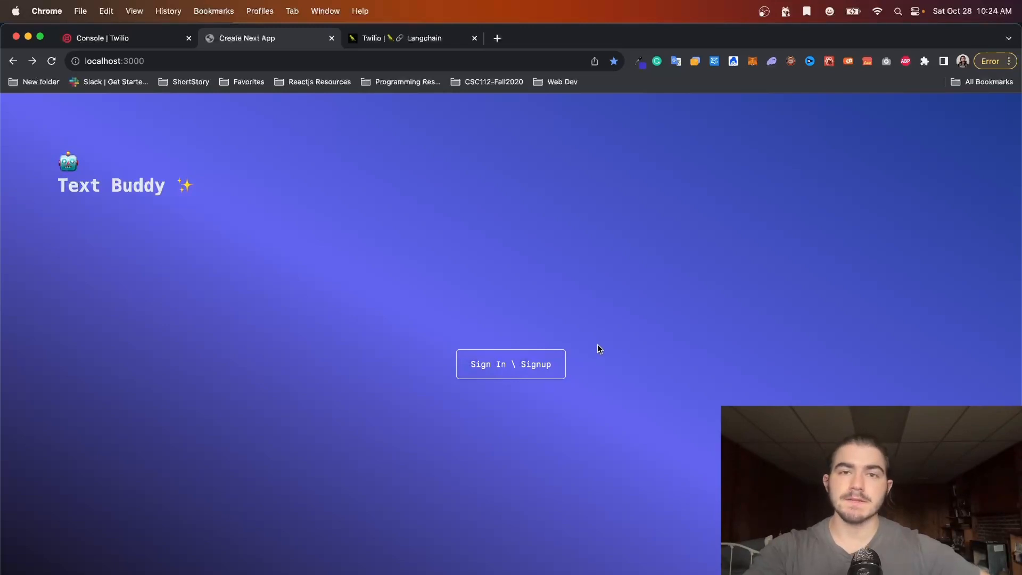
pyautogui.click(510, 363)
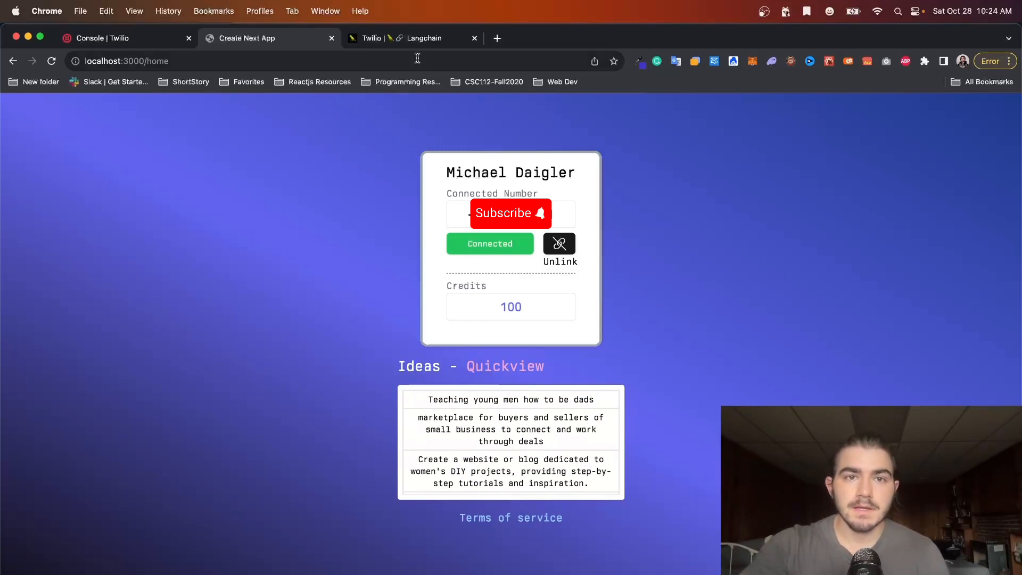
# Review the LangChain Twilio docs' 'Sending an SMS' code sample
pyautogui.click(412, 38)
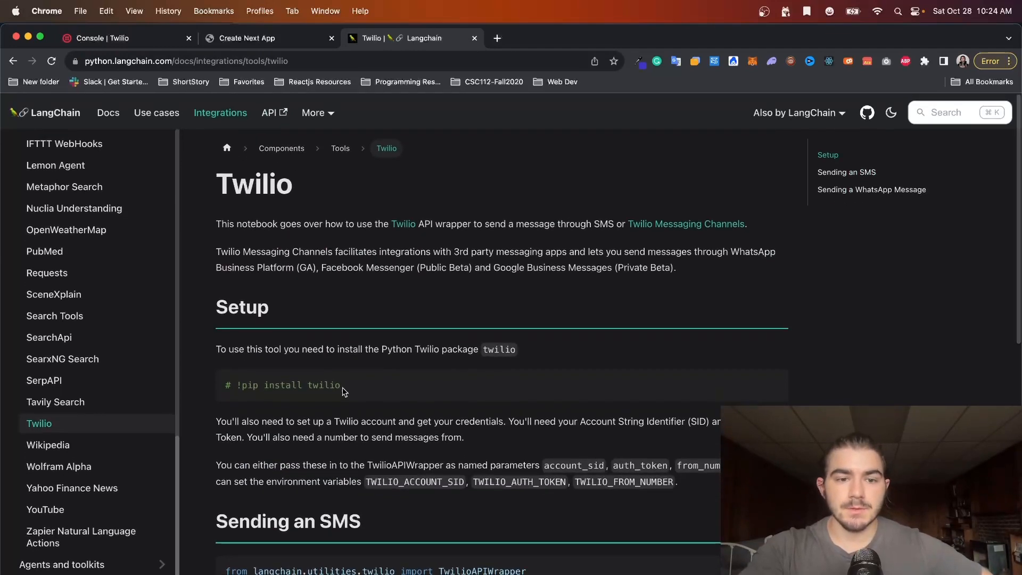
pyautogui.scroll(-3)
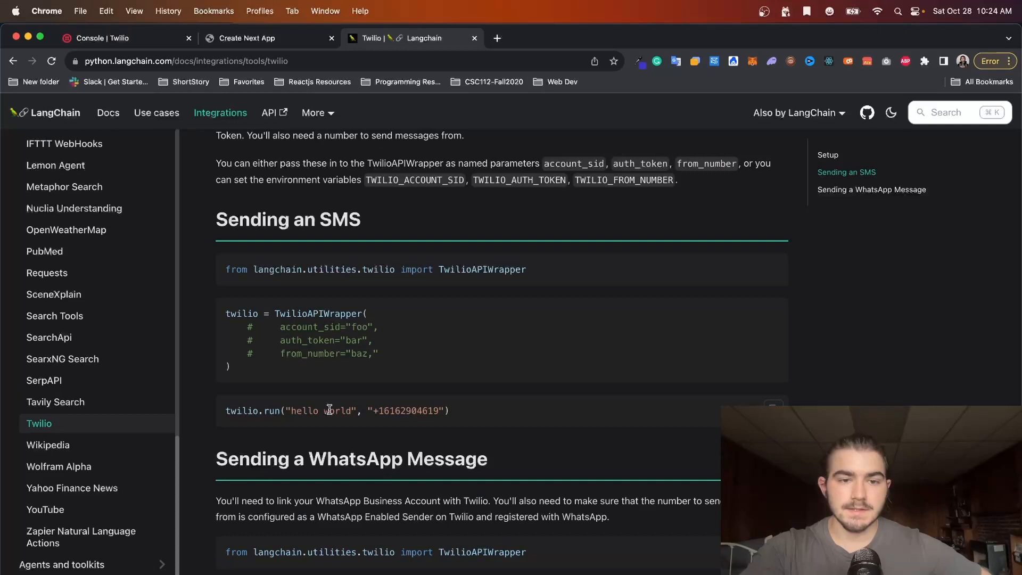
pyautogui.doubleClick(320, 410)
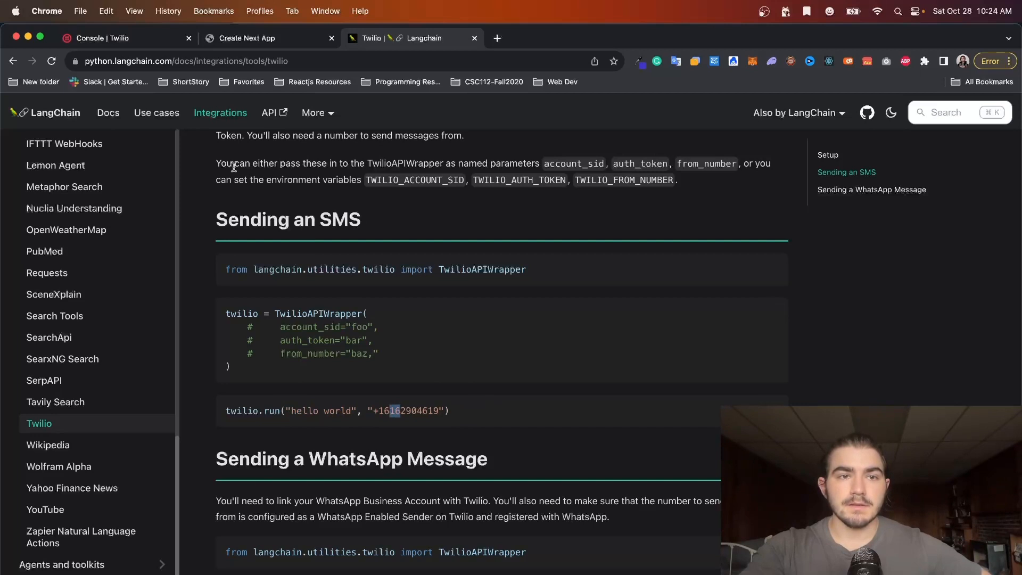
pyautogui.scroll(3)
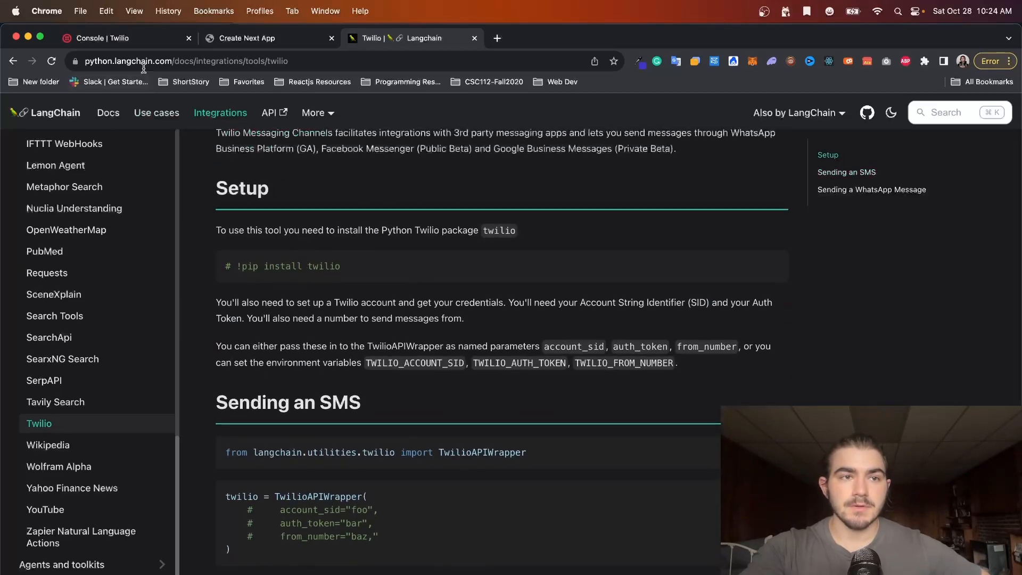
# Scroll the Twilio number's Configure page from Voice to Messaging Configuration
pyautogui.click(101, 38)
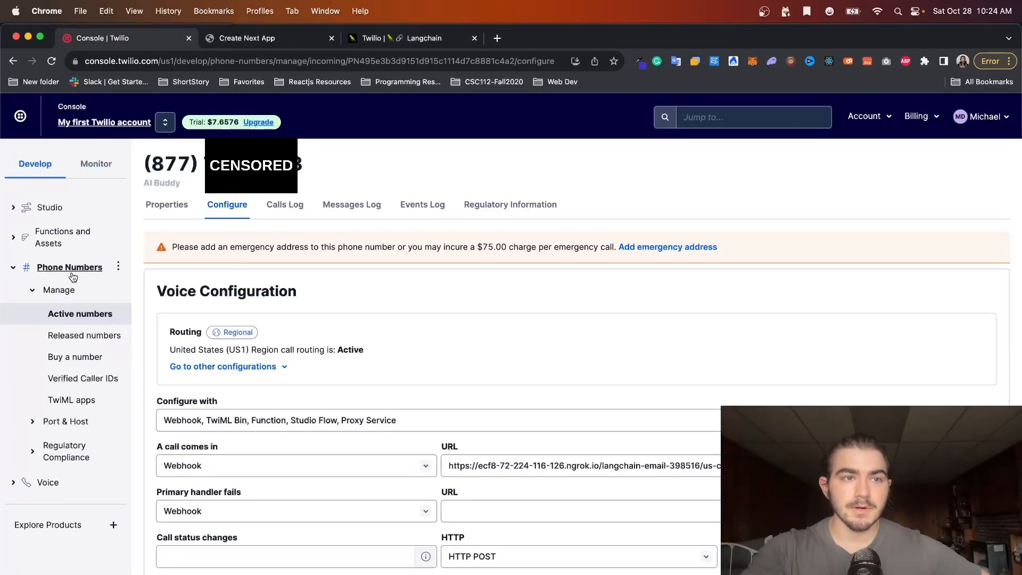
pyautogui.scroll(-3)
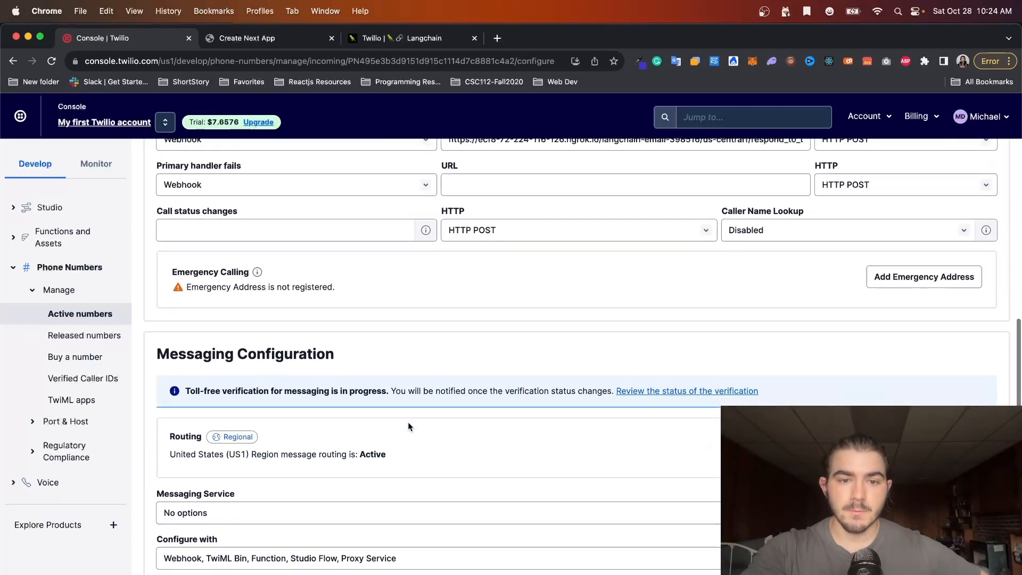
pyautogui.scroll(-3)
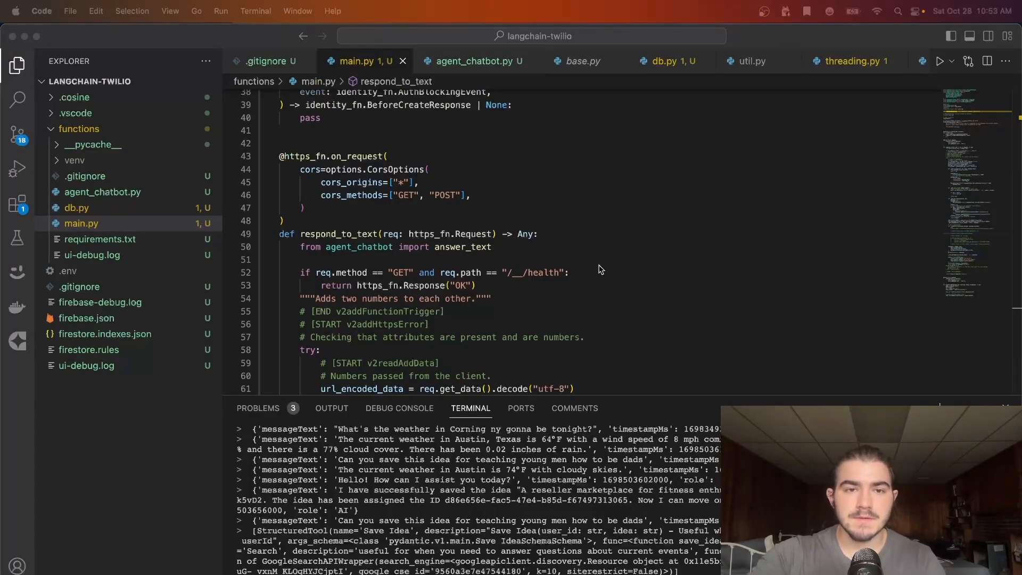
pyautogui.moveTo(502, 238)
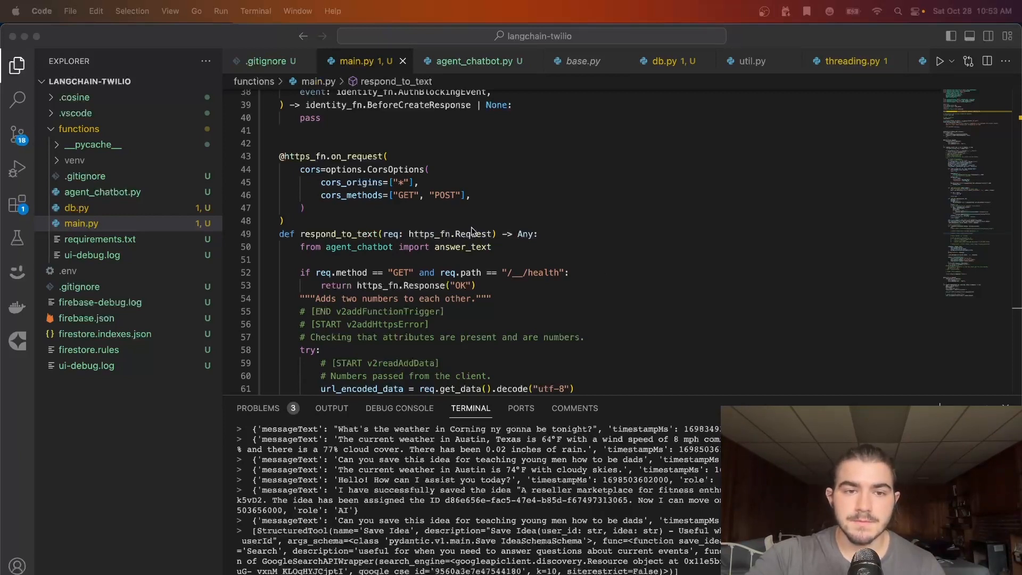
# Scroll main.py from respond_to_text down to _get_user_id_for_number
pyautogui.scroll(-3)
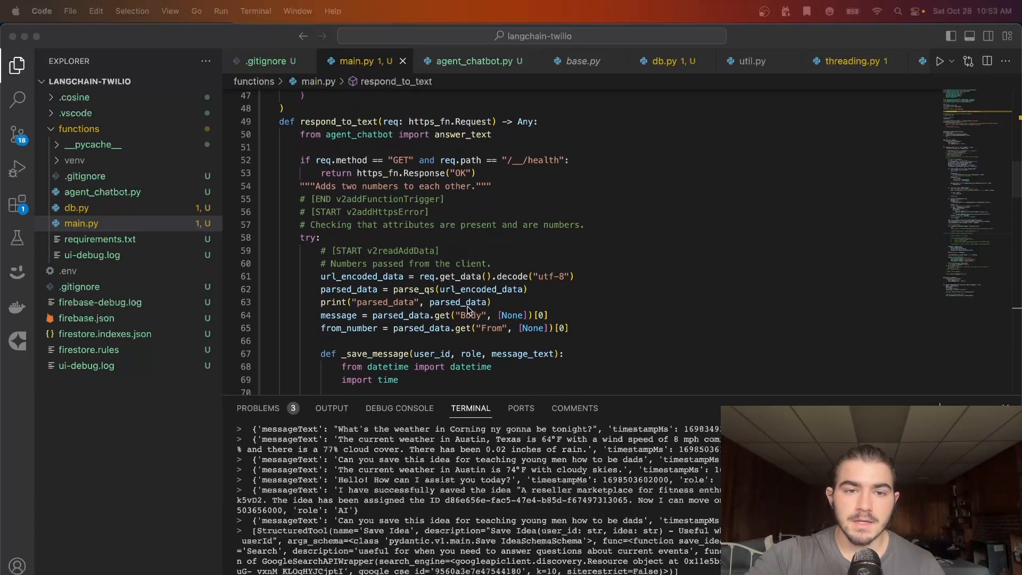
pyautogui.moveTo(479, 325)
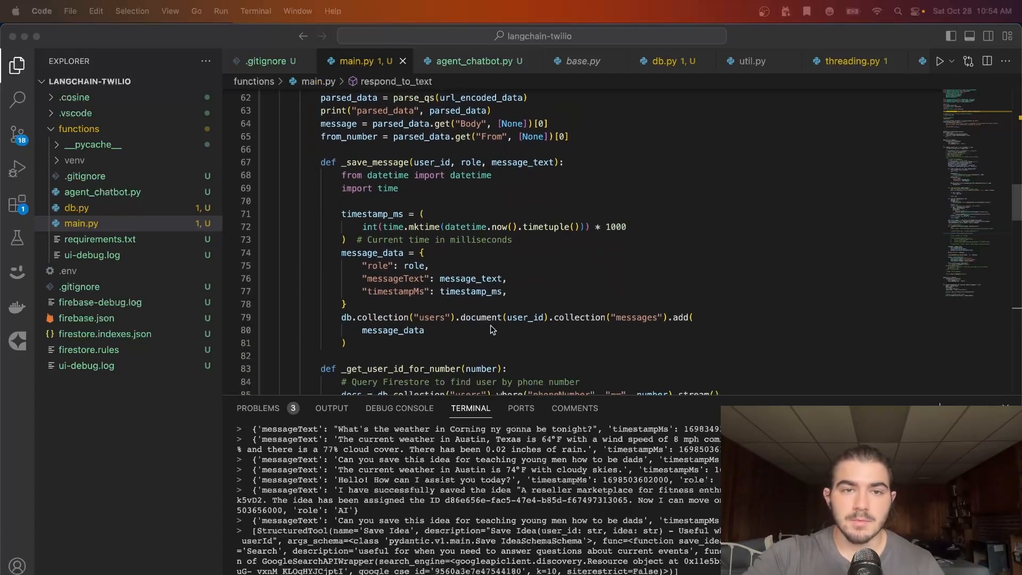
pyautogui.scroll(-3)
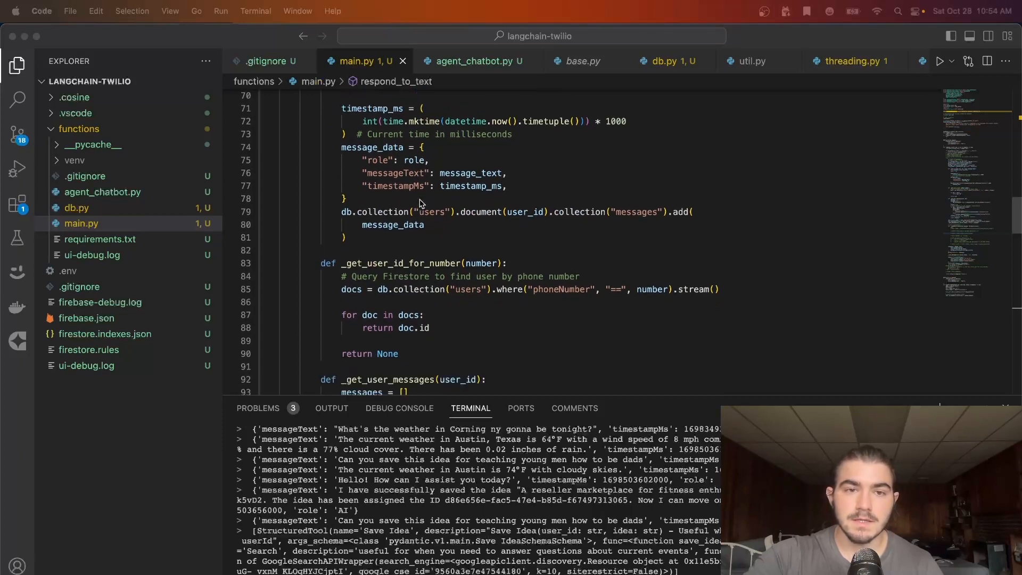
pyautogui.moveTo(456, 271)
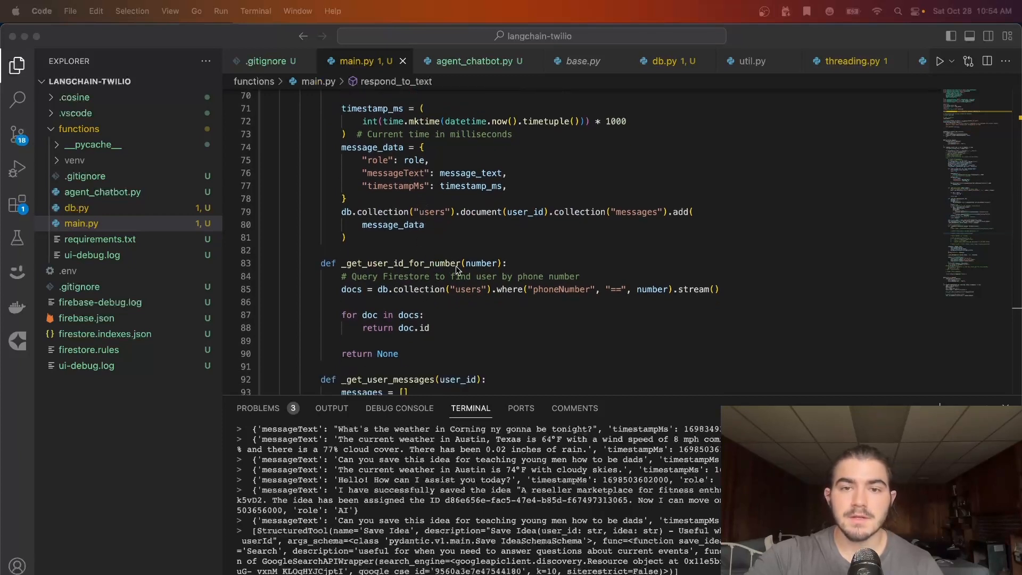
pyautogui.moveTo(472, 272)
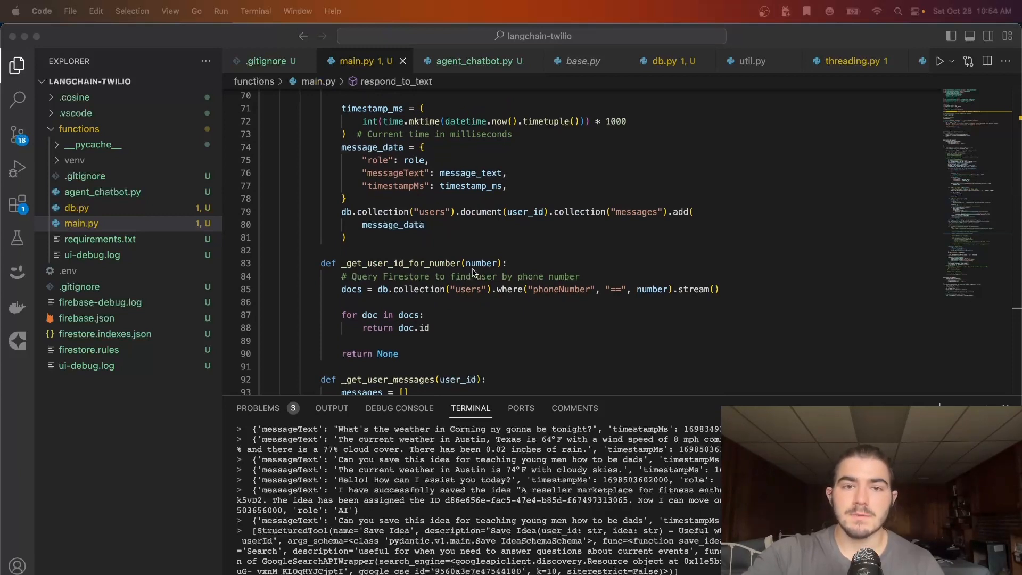
pyautogui.scroll(-3)
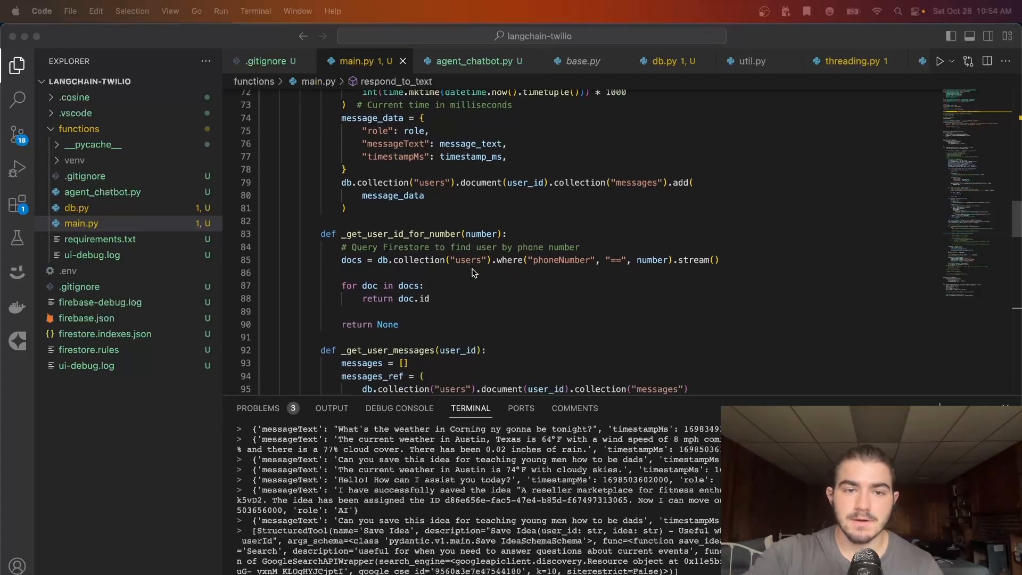
pyautogui.scroll(-3)
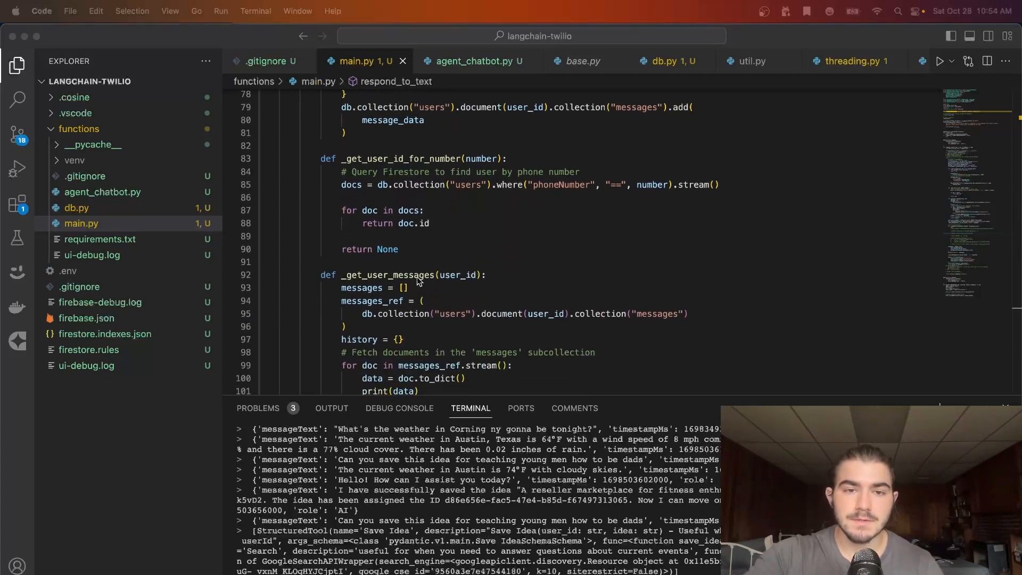
pyautogui.scroll(-3)
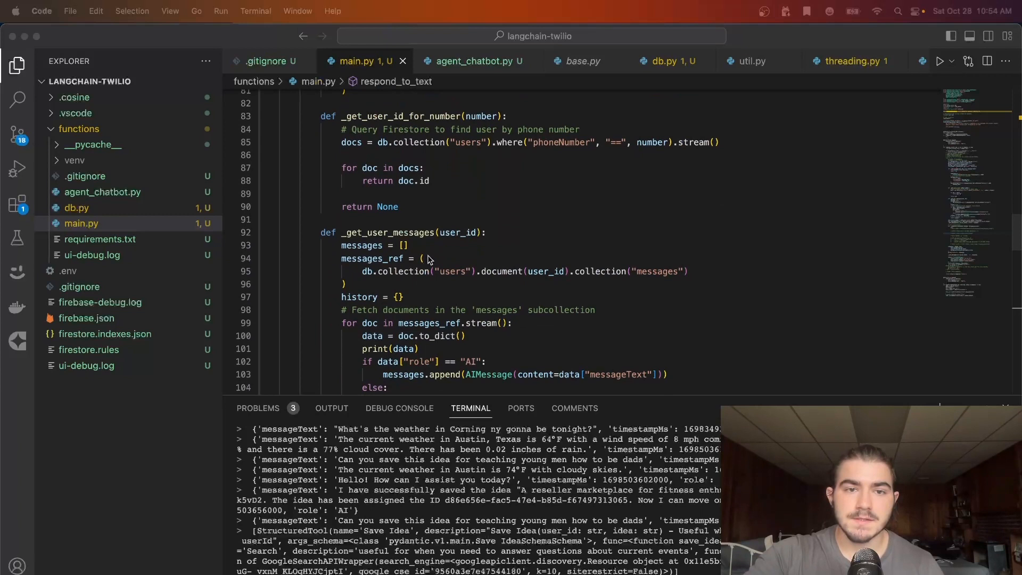
pyautogui.scroll(-3)
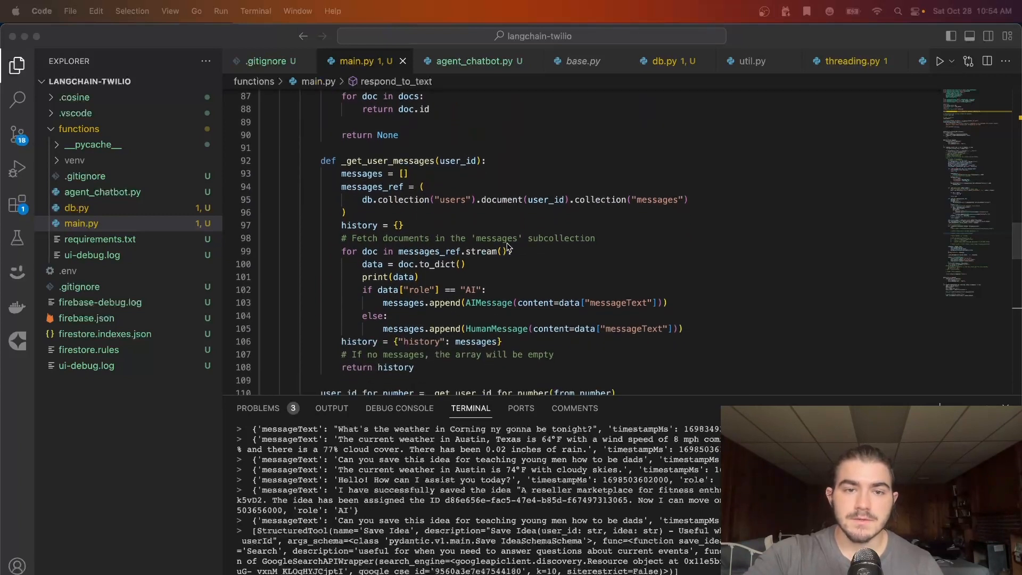
pyautogui.scroll(-3)
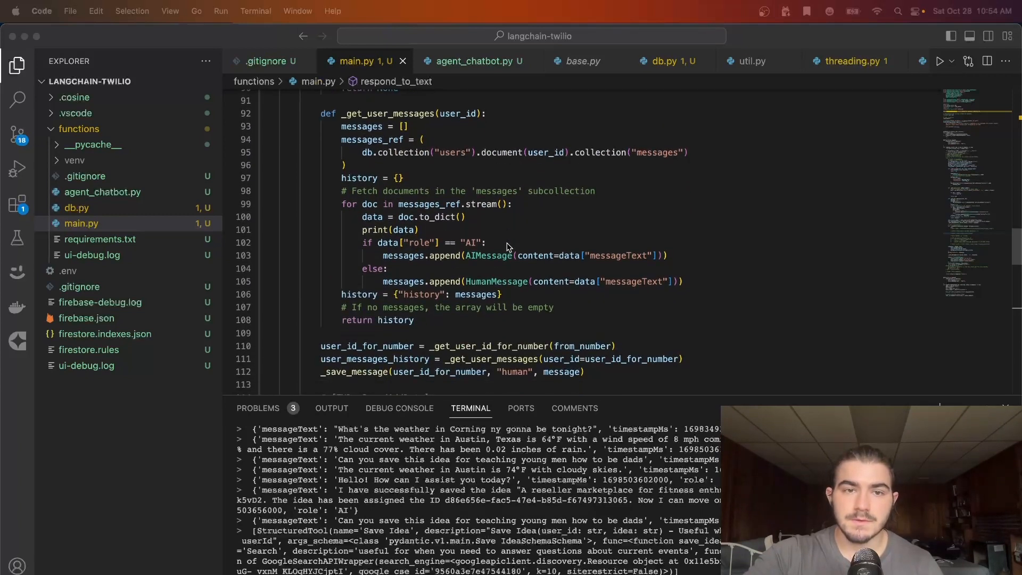
pyautogui.scroll(-3)
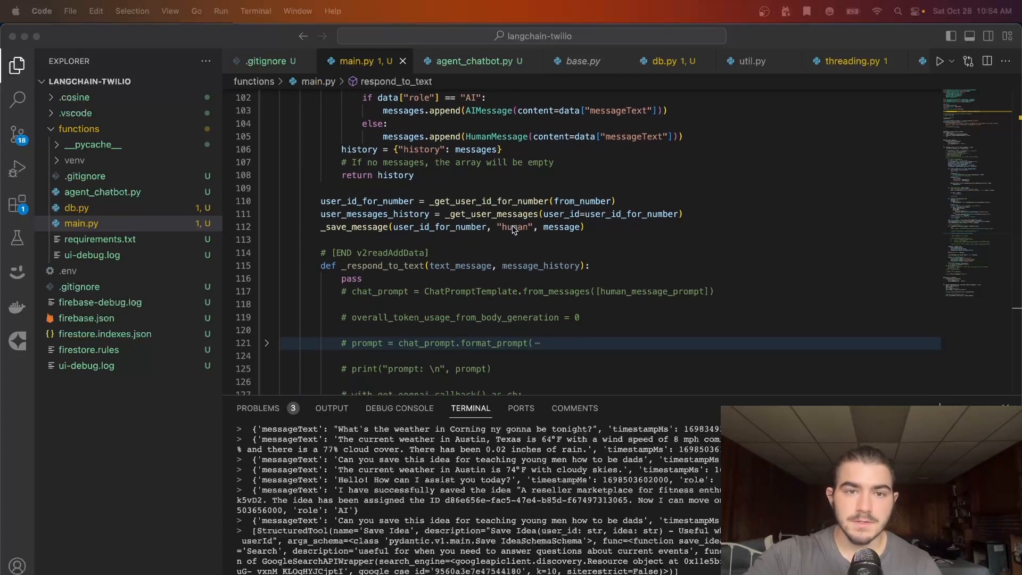
pyautogui.scroll(-3)
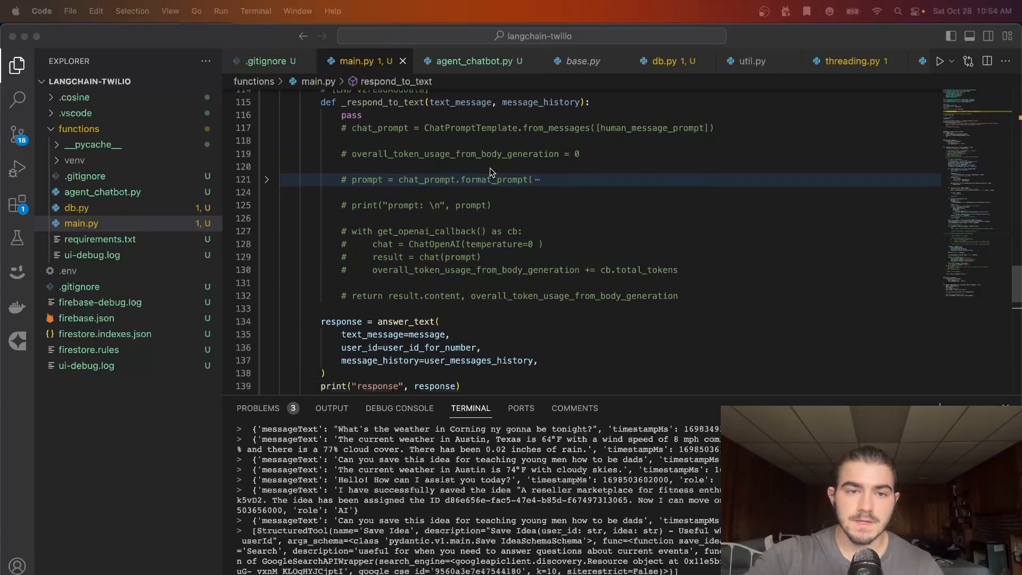
pyautogui.scroll(-3)
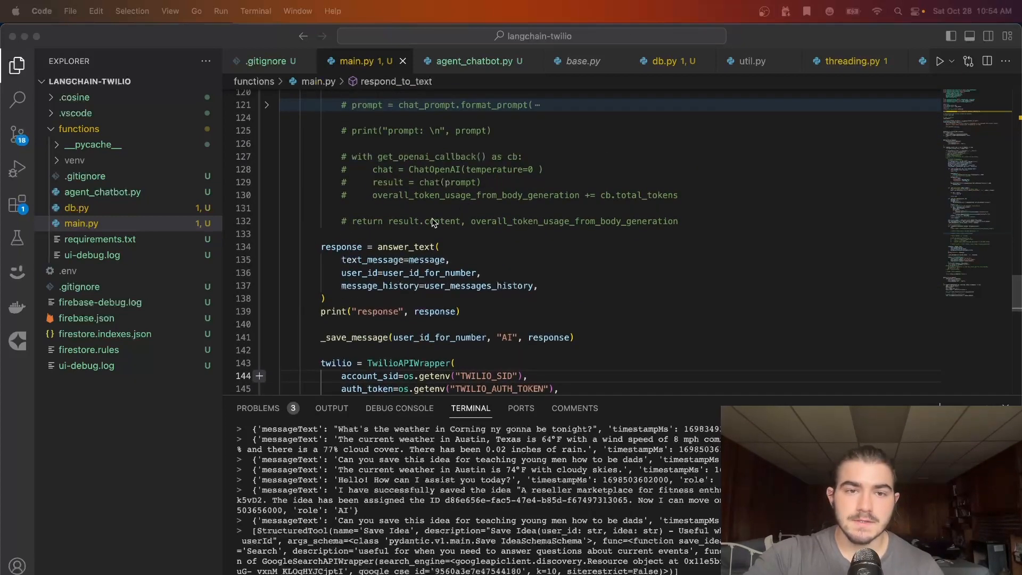
pyautogui.moveTo(410, 246)
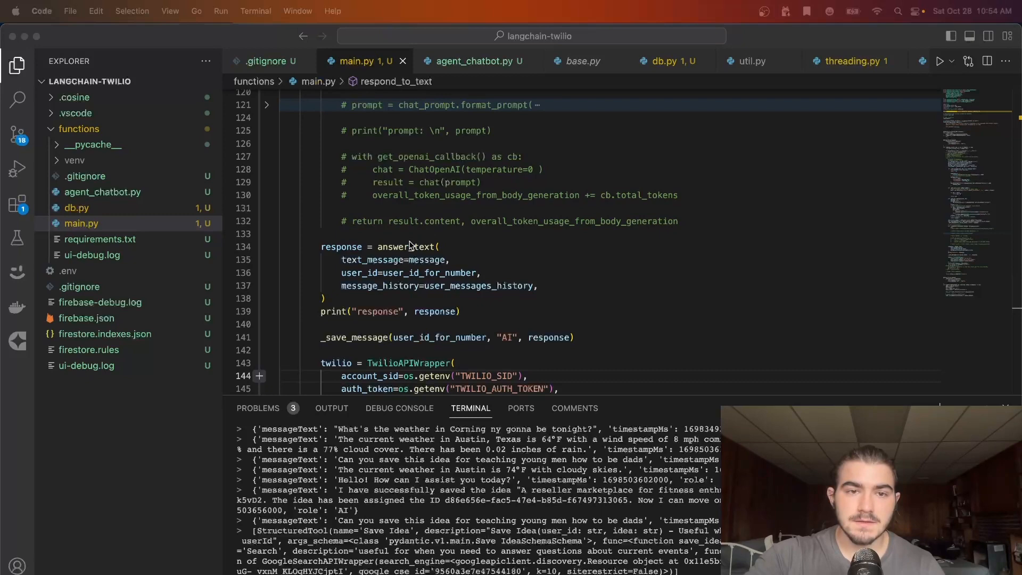
# Jump from the answer_text call in main.py to its definition in agent_chatbot.py
pyautogui.rightClick(410, 247)
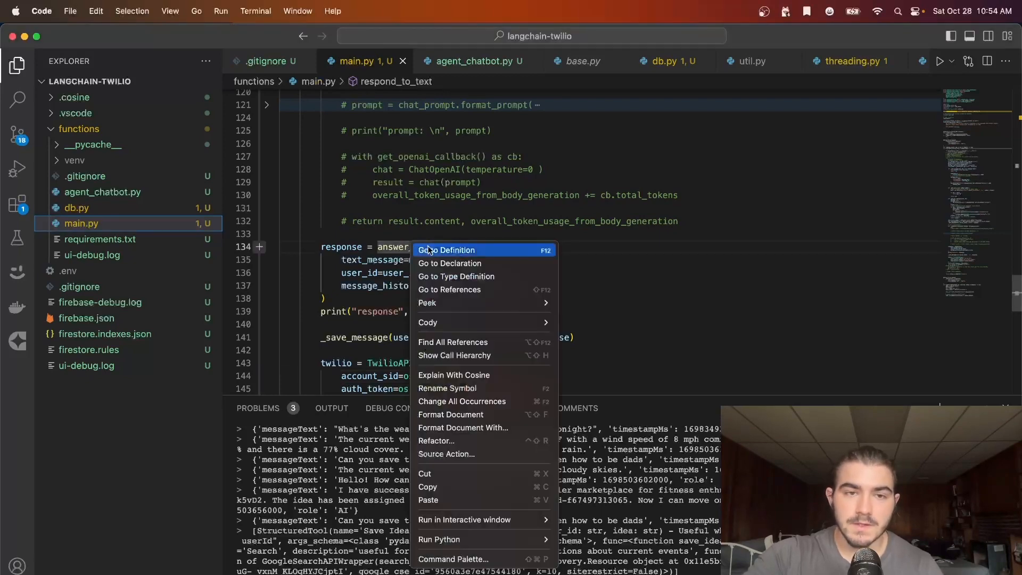
pyautogui.click(446, 250)
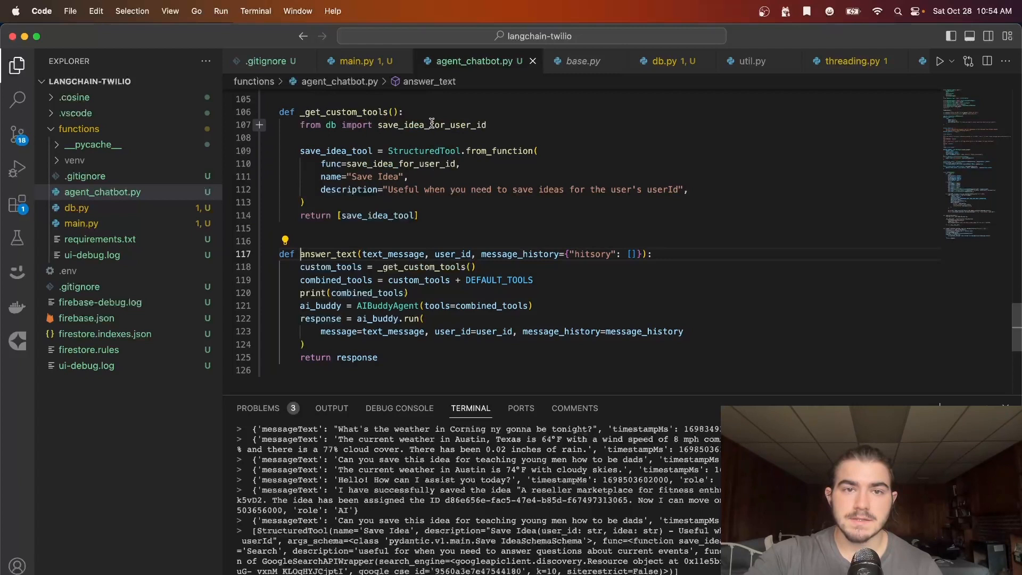
pyautogui.moveTo(459, 125)
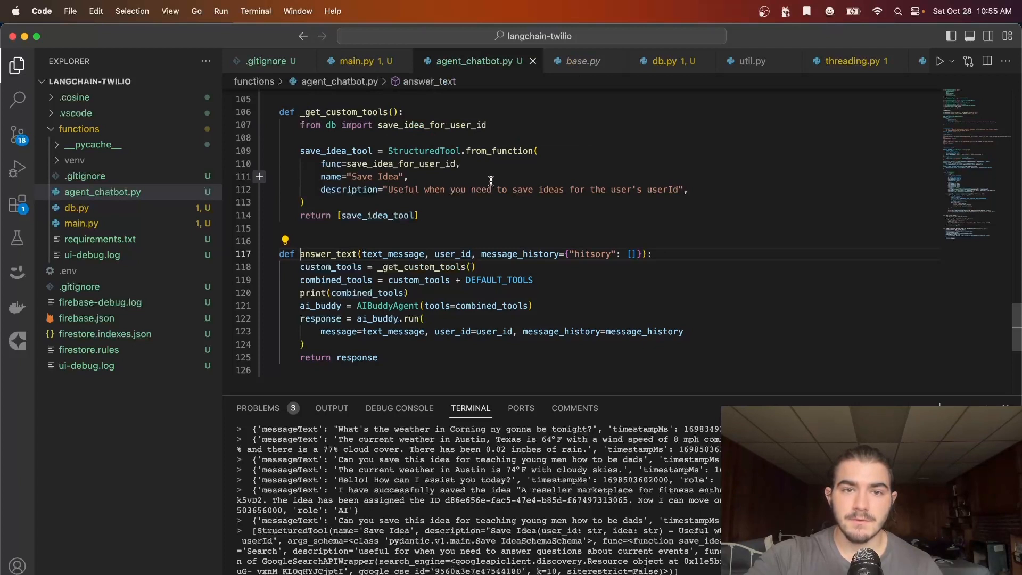
pyautogui.moveTo(484, 174)
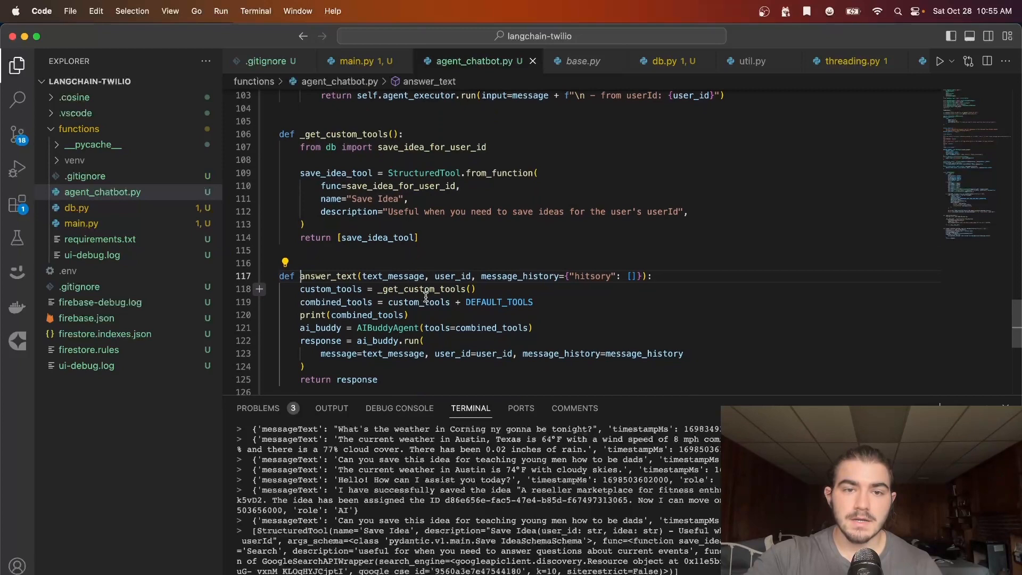
# Find DEFAULT_TOOLS occurrences, then jump to the AIBuddyAgent class definition
pyautogui.doubleClick(499, 302)
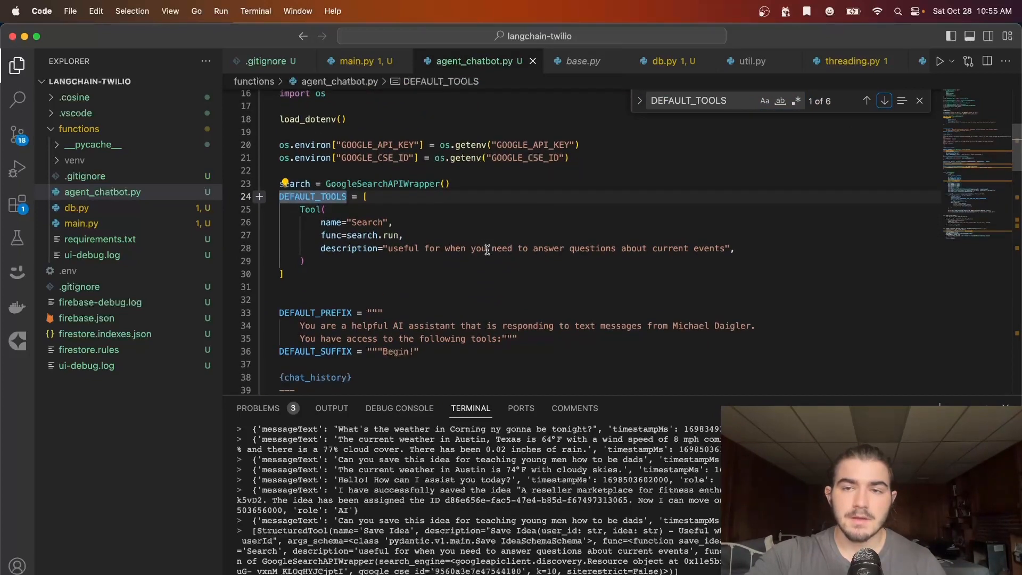
pyautogui.click(866, 101)
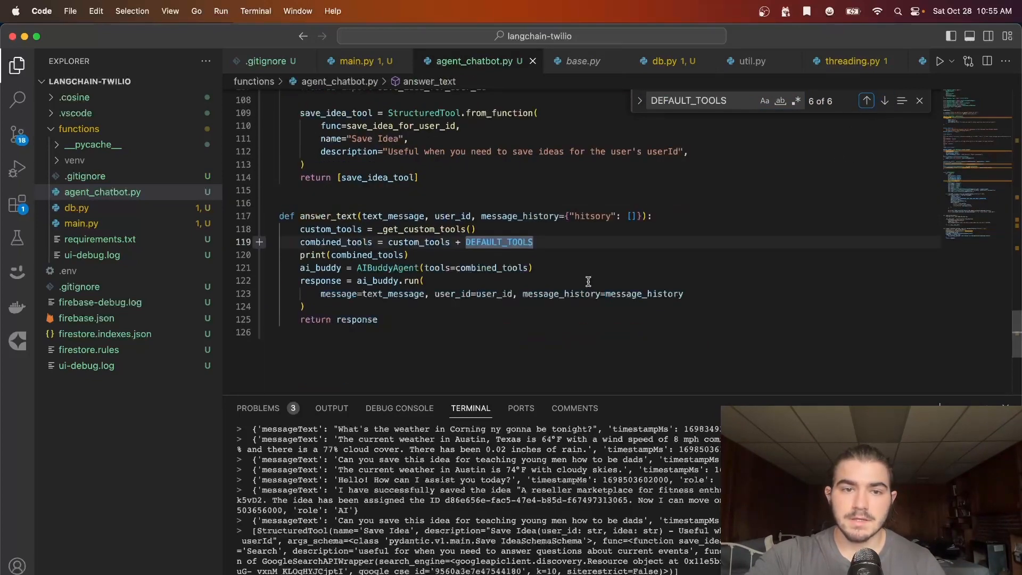
pyautogui.moveTo(383, 267)
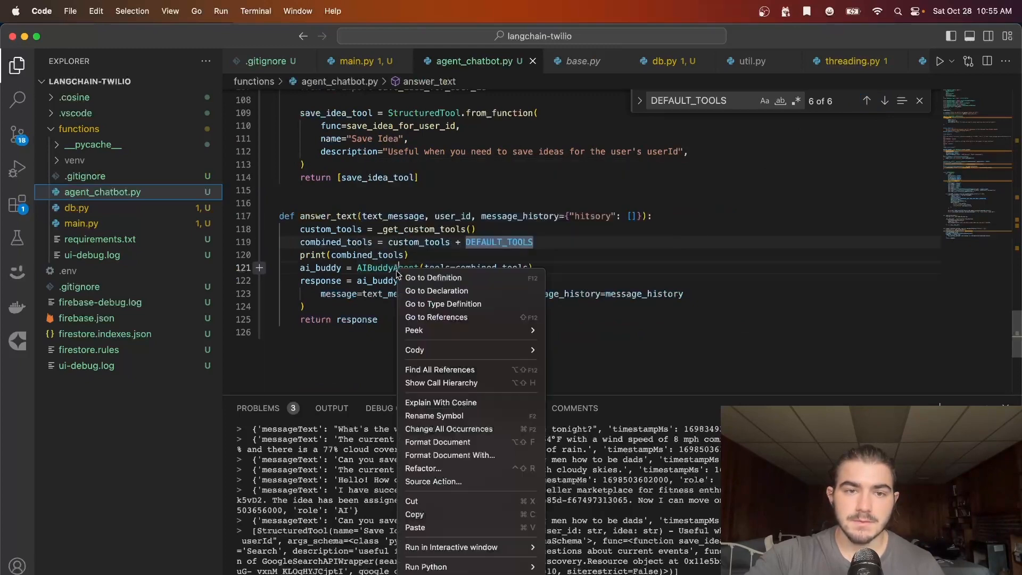
pyautogui.click(433, 276)
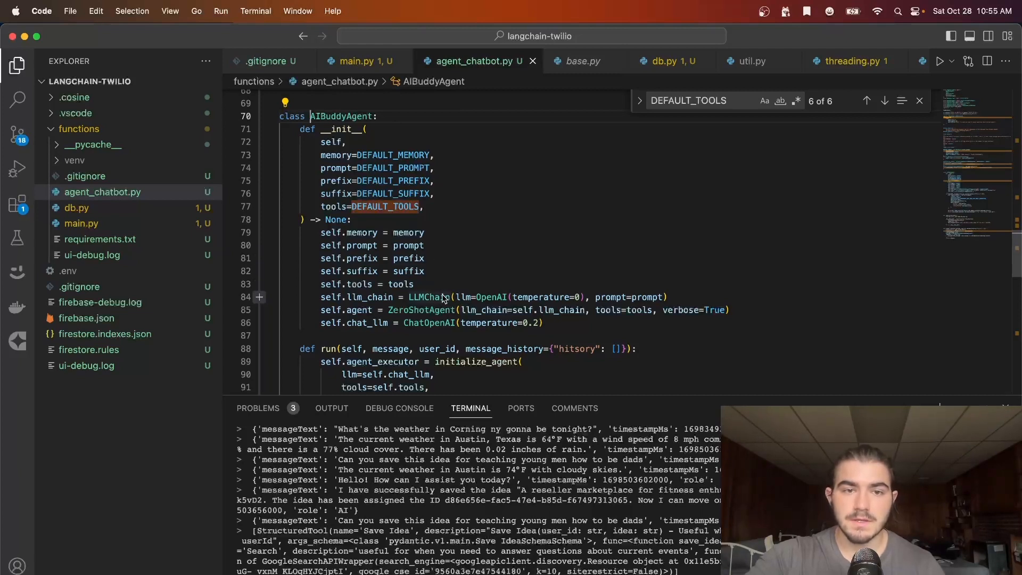
# Scroll through AIBuddyAgent's run method, then return to main.py
pyautogui.scroll(-3)
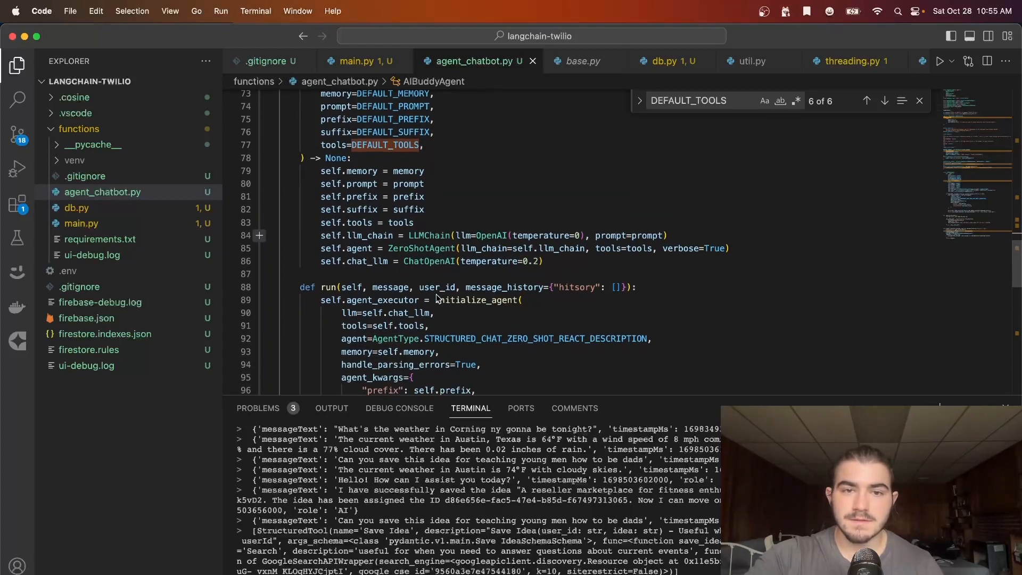
pyautogui.moveTo(429, 261)
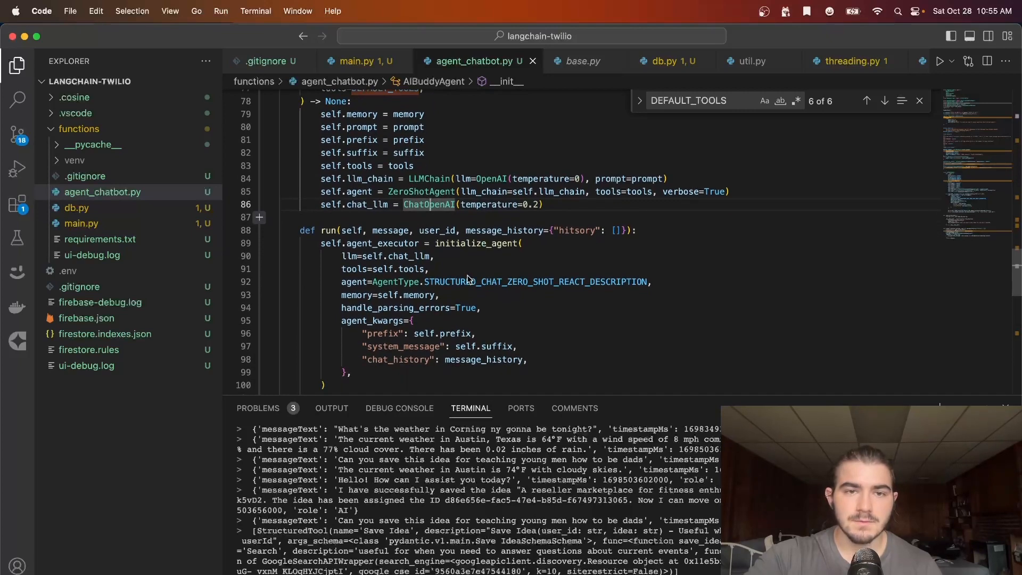
pyautogui.moveTo(468, 243)
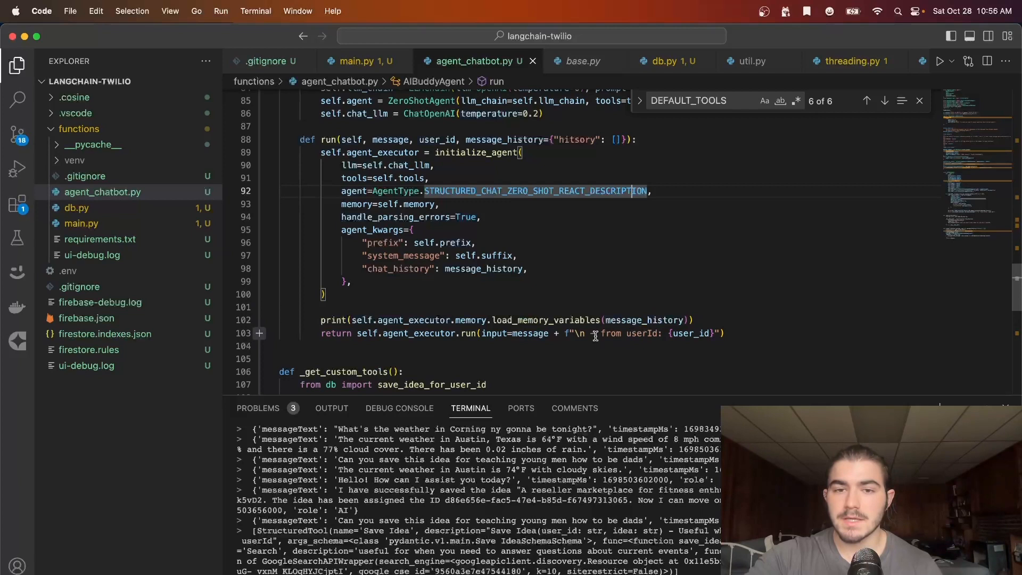
pyautogui.moveTo(690, 333)
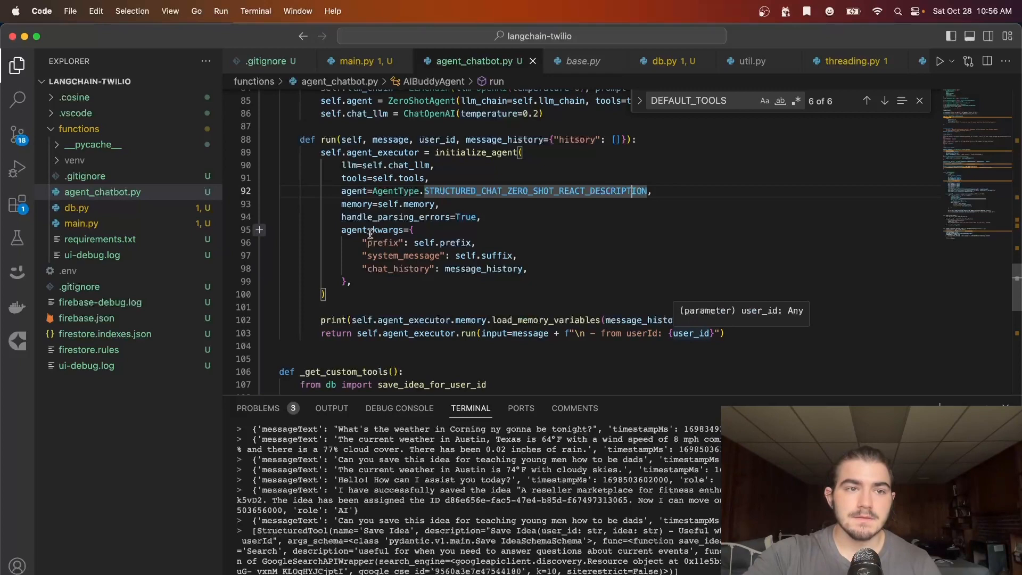
pyautogui.click(362, 61)
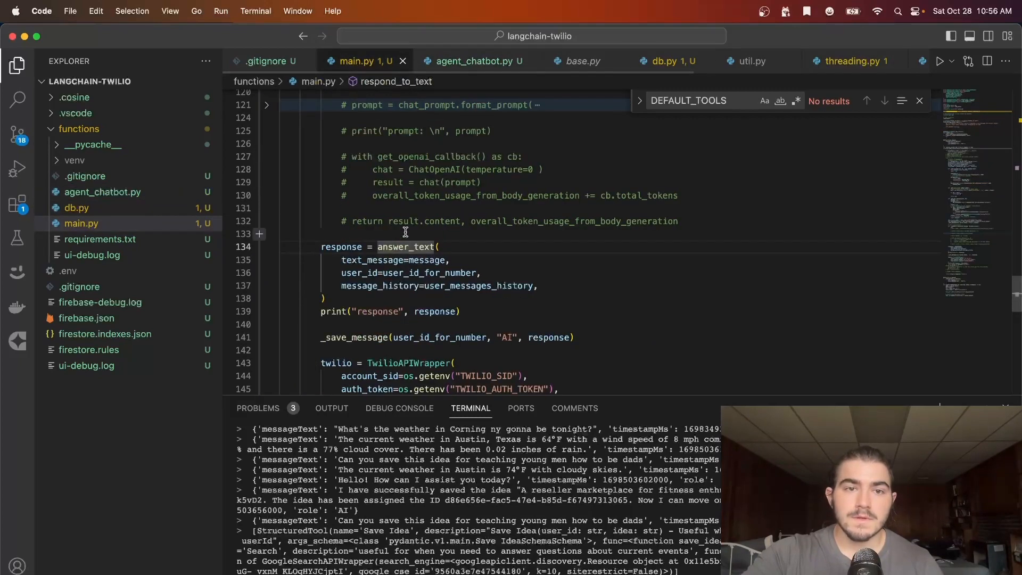
# Scroll through the rest of main.py
pyautogui.scroll(-3)
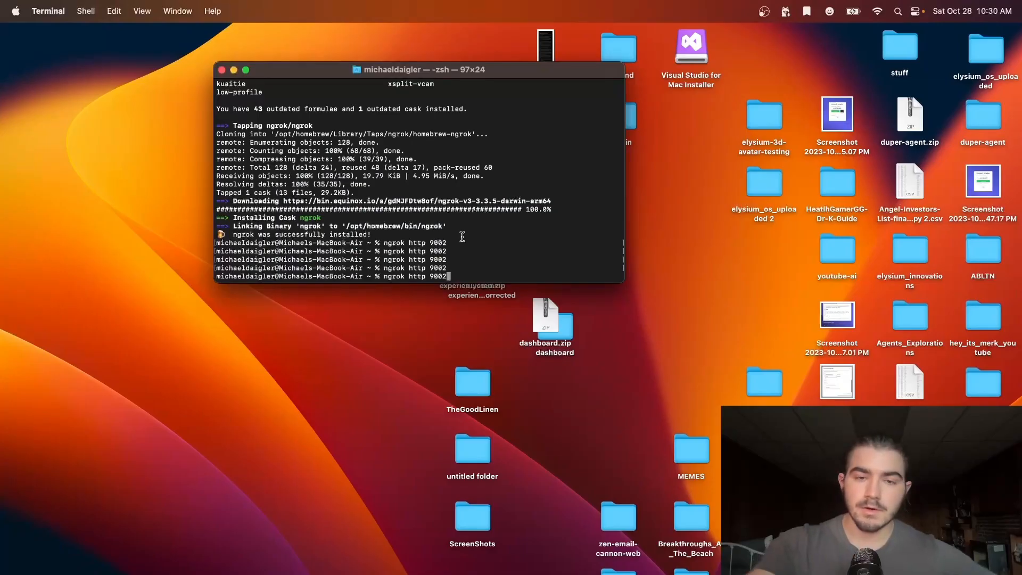
pyautogui.moveTo(693, 314)
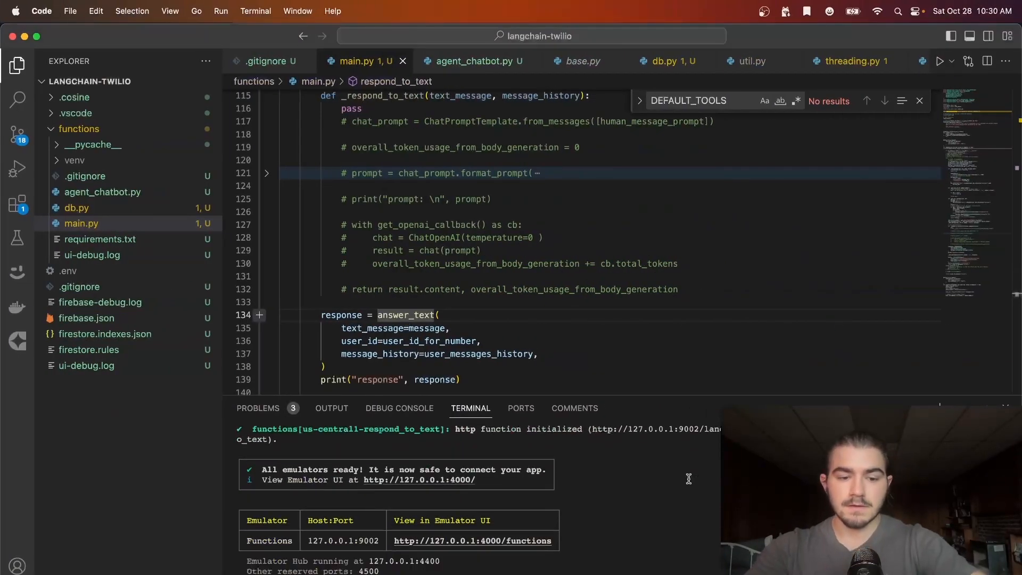
# Run 'ngrok http 9002' in Terminal and select the public forwarding URL
pyautogui.press('ctrl+c')
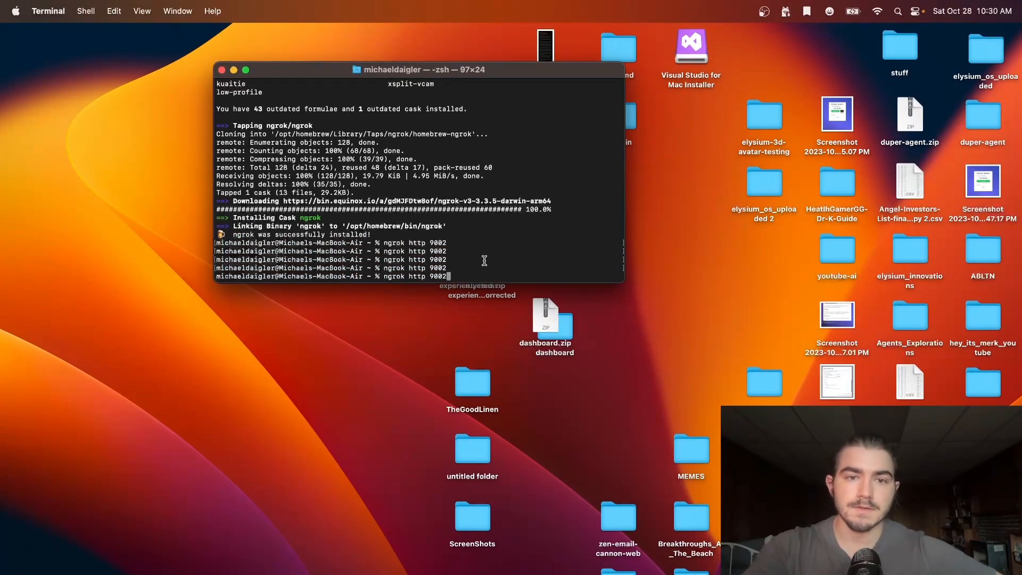
pyautogui.press('Return')
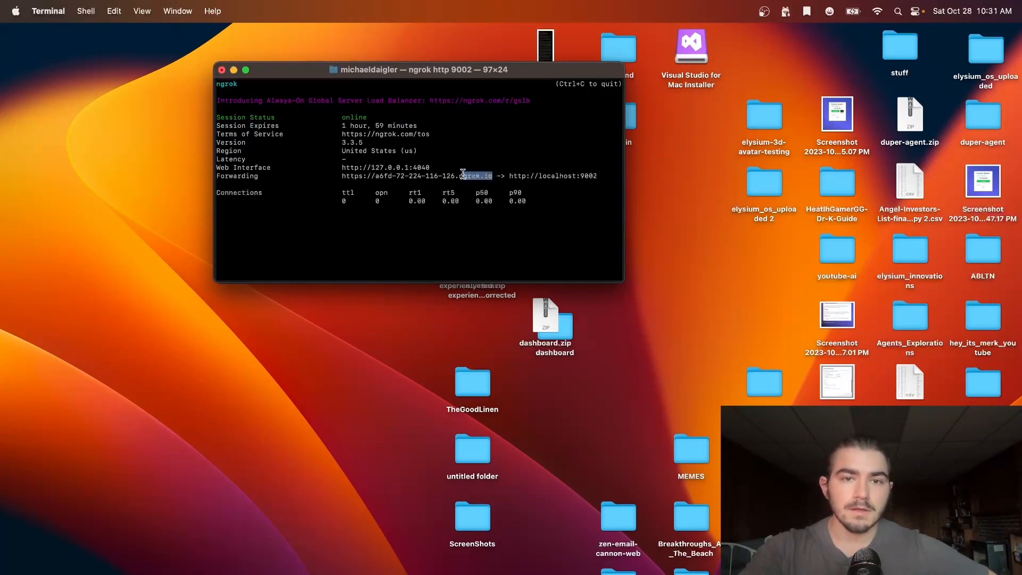
pyautogui.moveTo(462, 176); pyautogui.dragTo(339, 177)
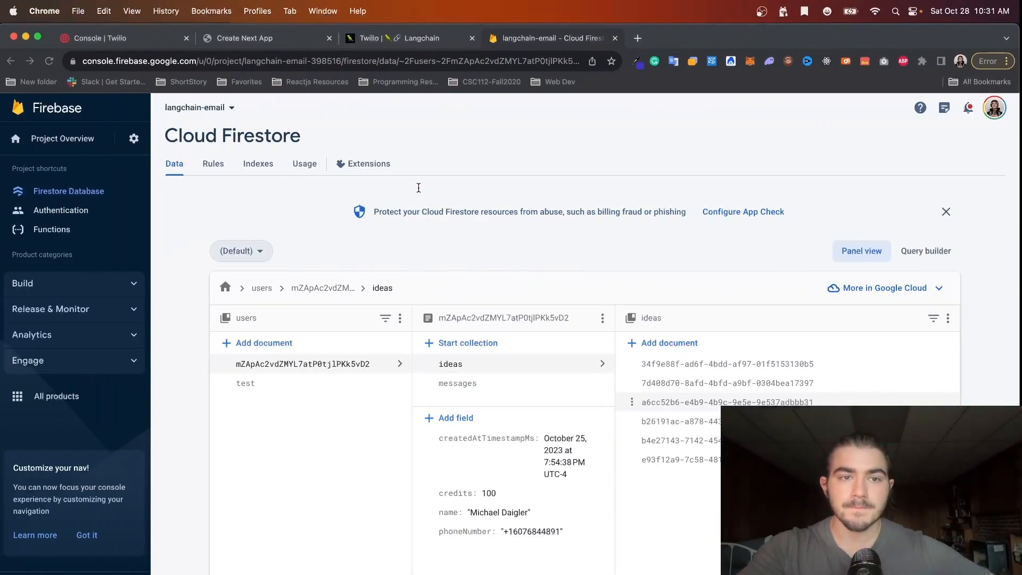
# Scroll to Messaging Configuration and select the incoming-message ngrok webhook URL
pyautogui.click(104, 38)
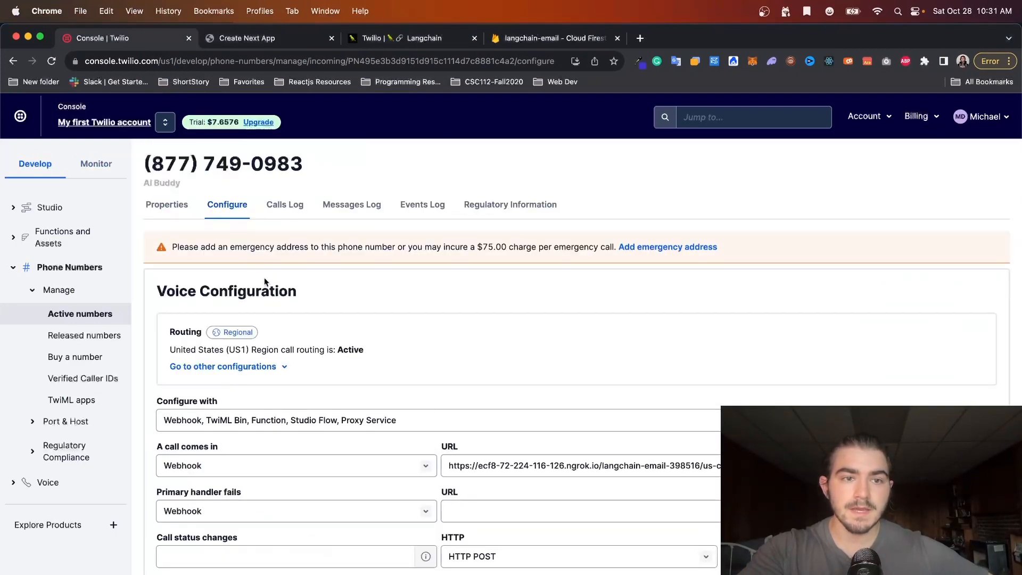
pyautogui.scroll(-3)
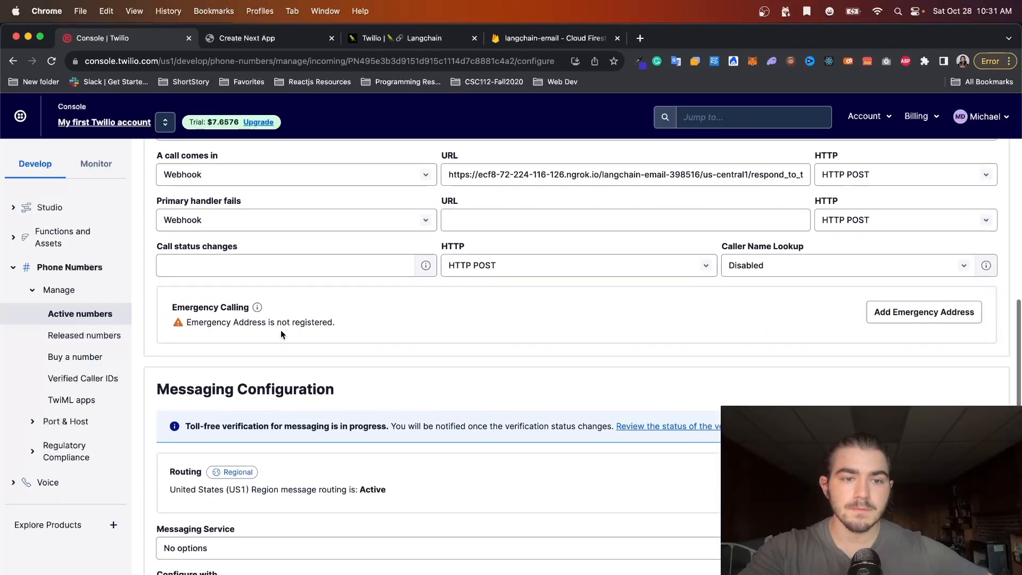
pyautogui.scroll(-3)
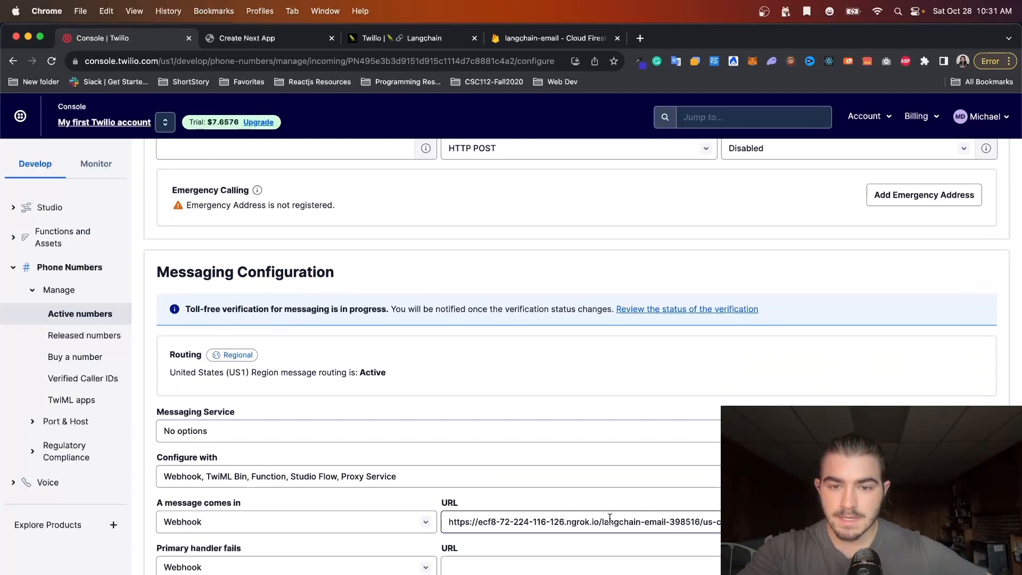
pyautogui.doubleClick(523, 522)
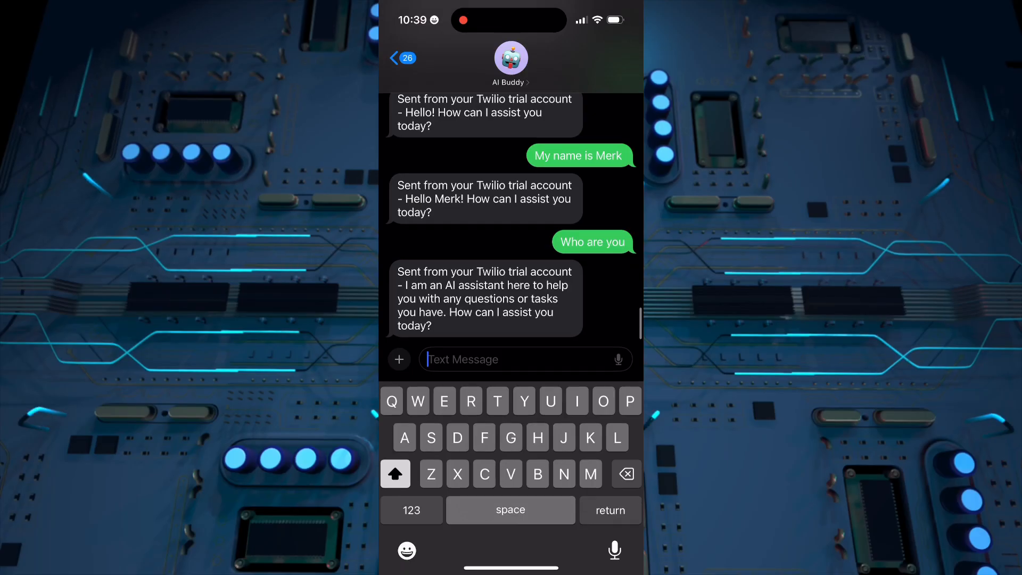
# Text AI Buddy "What's the weather in Austin Texas" from iOS Messages
pyautogui.write("What's the weather in Austin Texas")
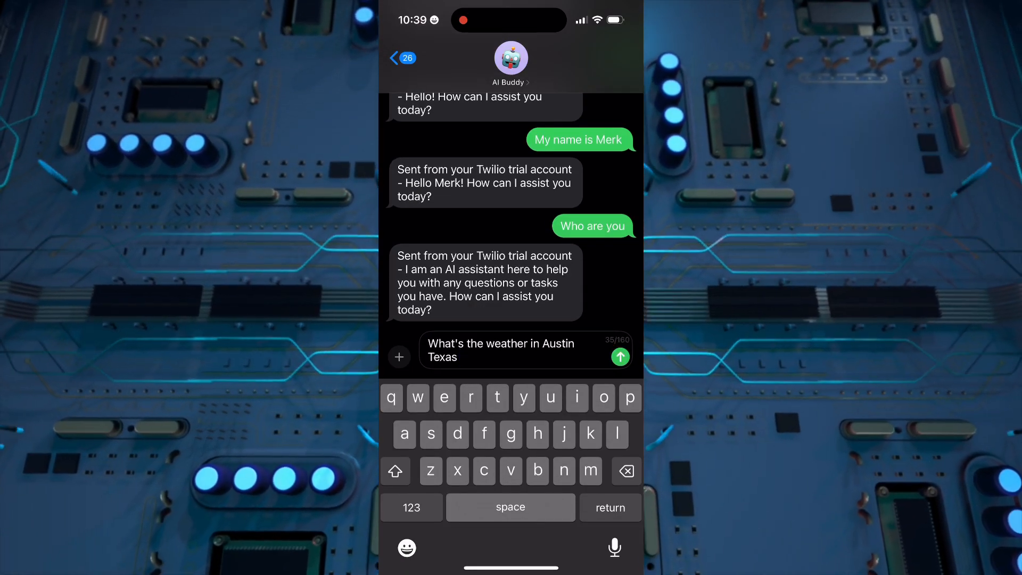
pyautogui.click(620, 357)
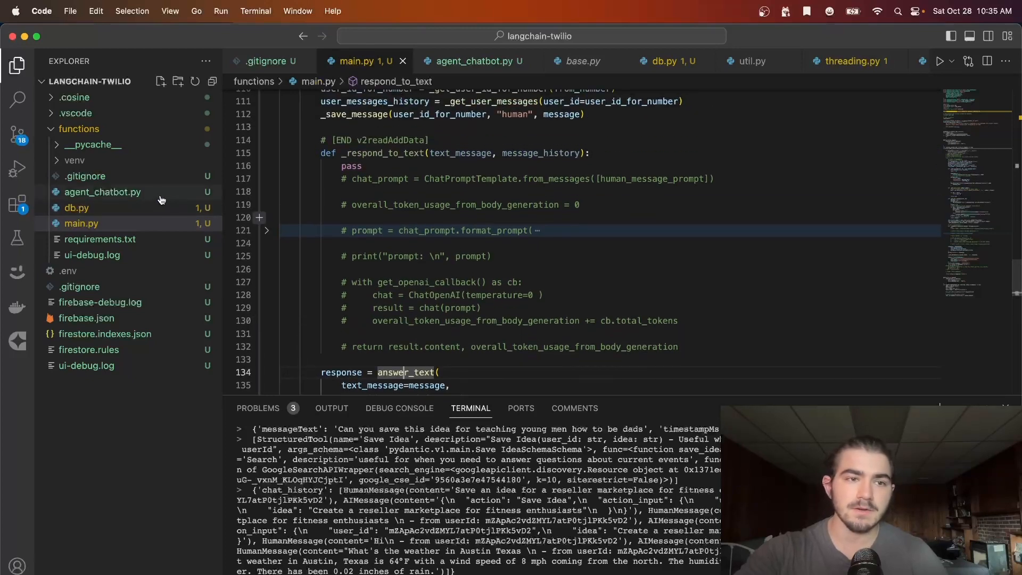
# Open agent_chatbot.py from the Explorer to view the Save Idea tool definition
pyautogui.click(469, 61)
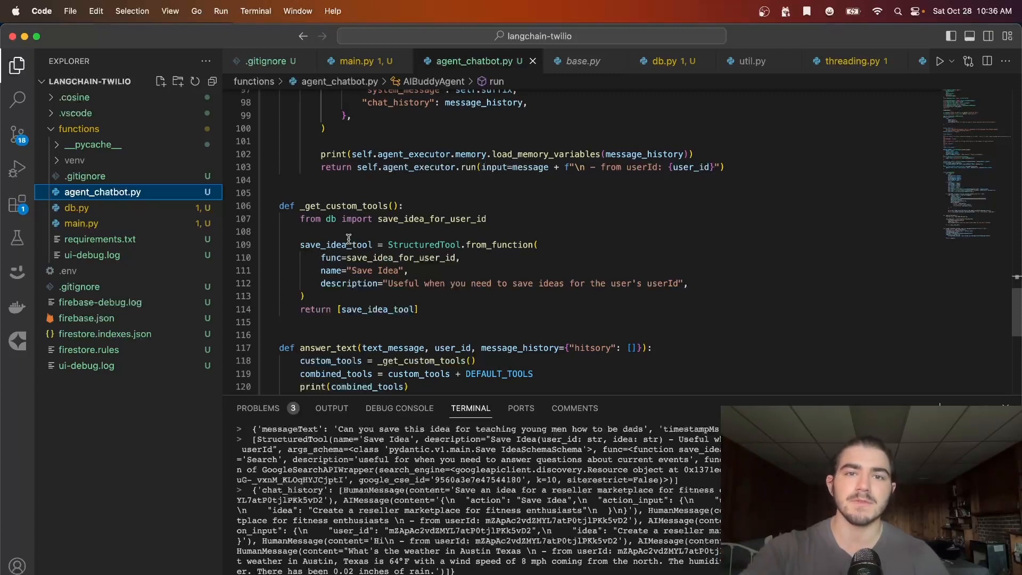
pyautogui.moveTo(534, 274)
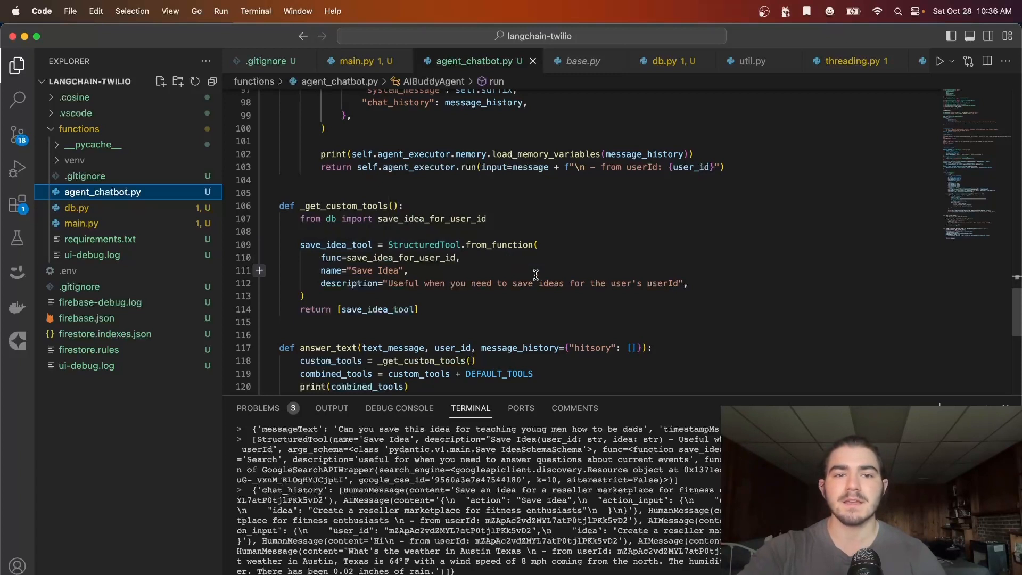